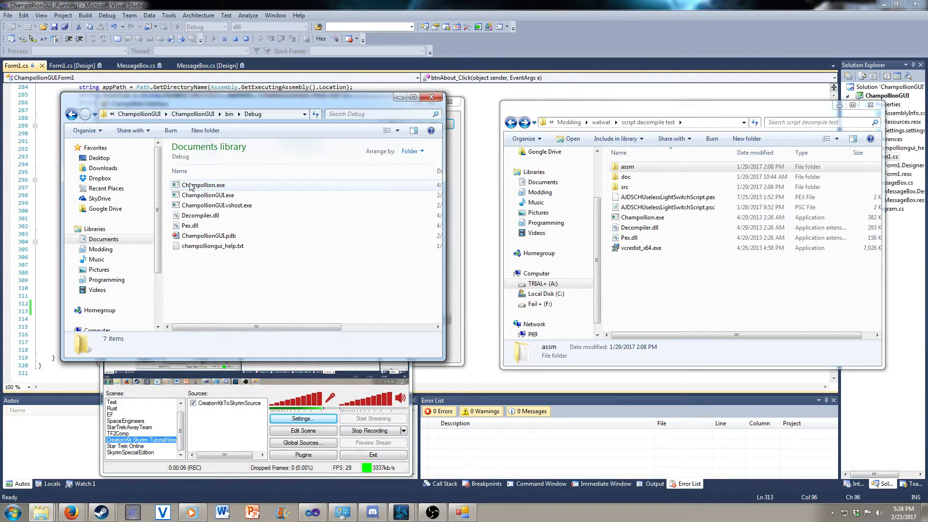
mouse_move(211, 246)
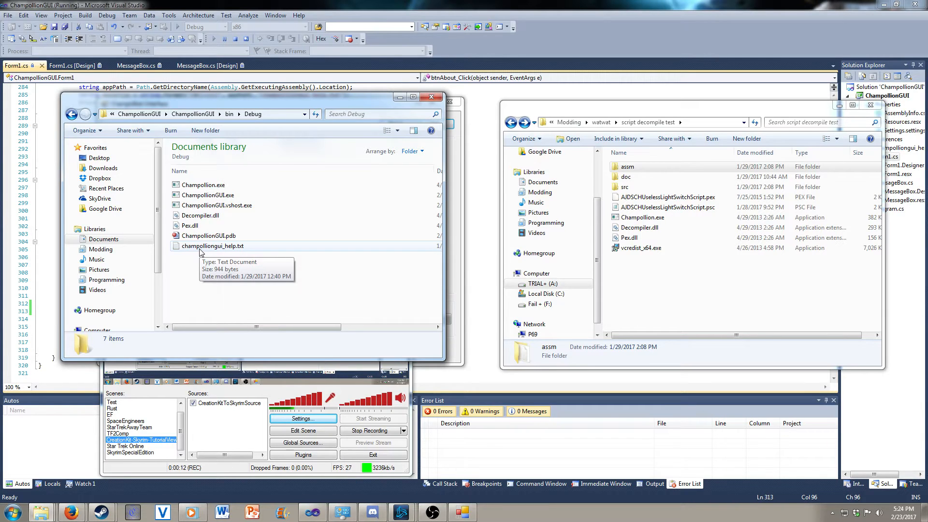
mouse_move(215, 309)
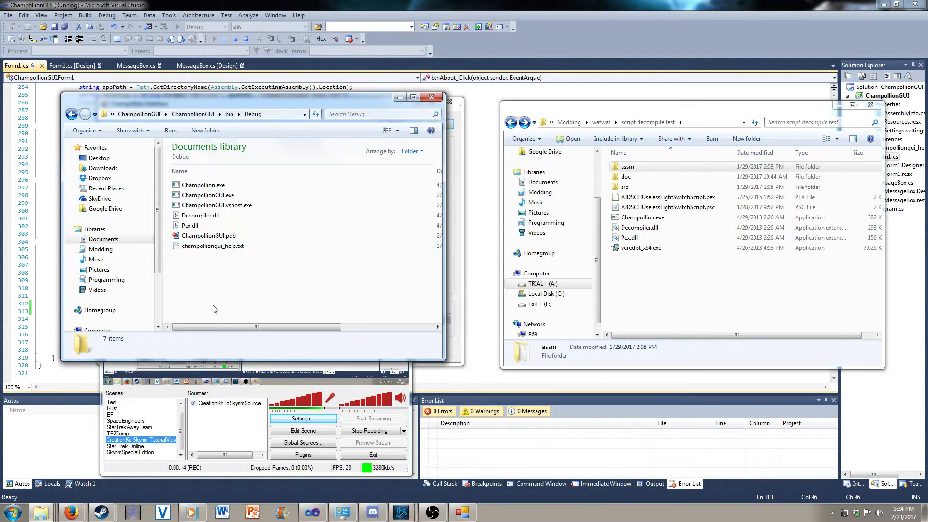
Launch Champollion Interface, then view and close its About box and Help document in Notepad
click(203, 184)
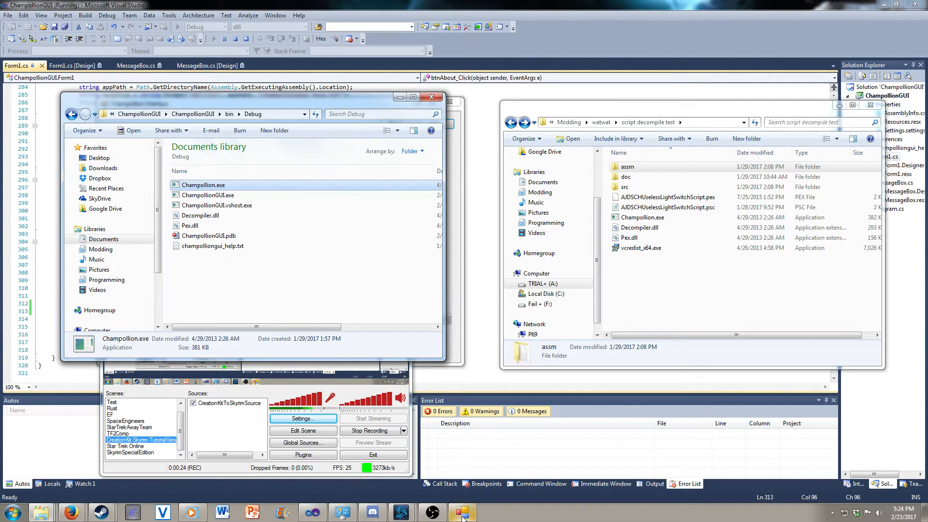
double_click(203, 184)
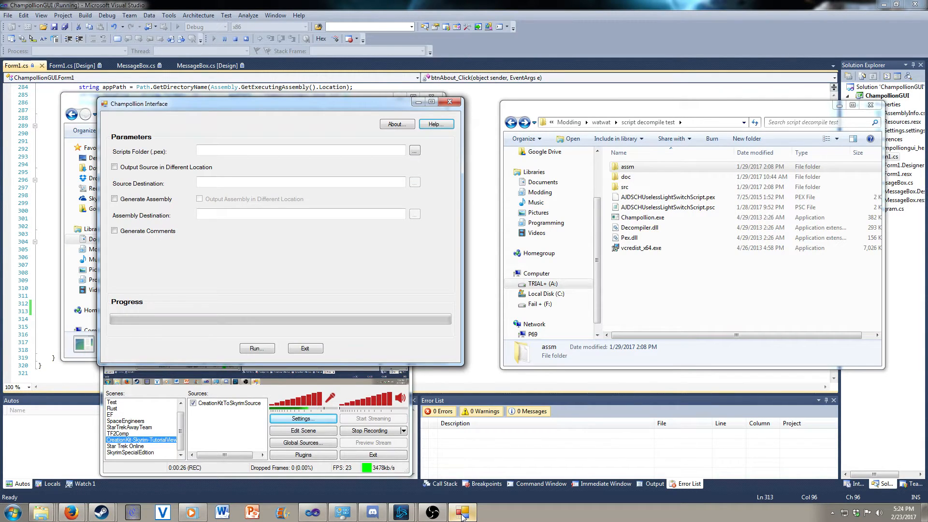
mouse_move(527, 298)
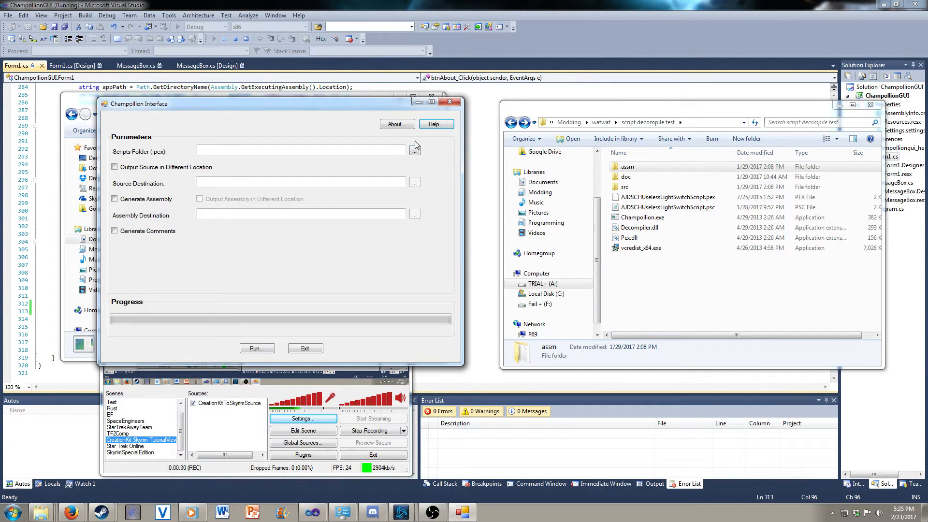
click(396, 124)
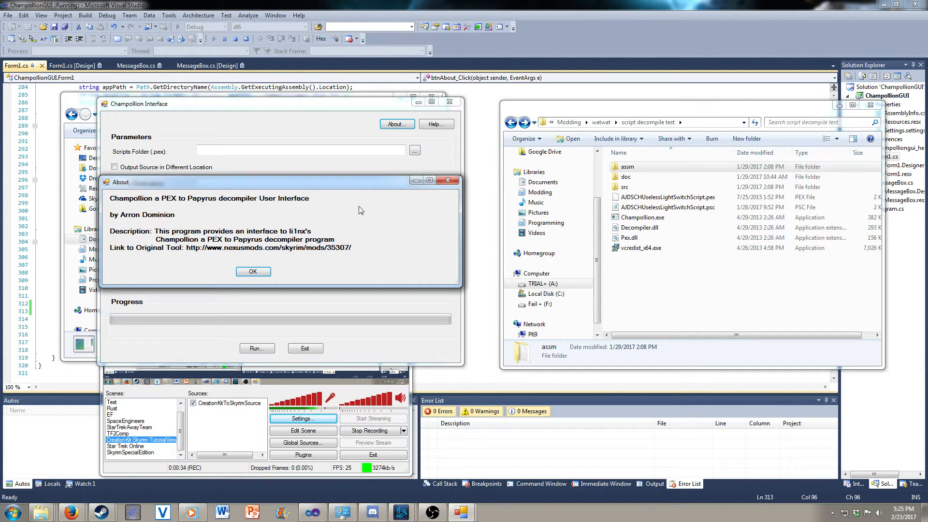
click(253, 271)
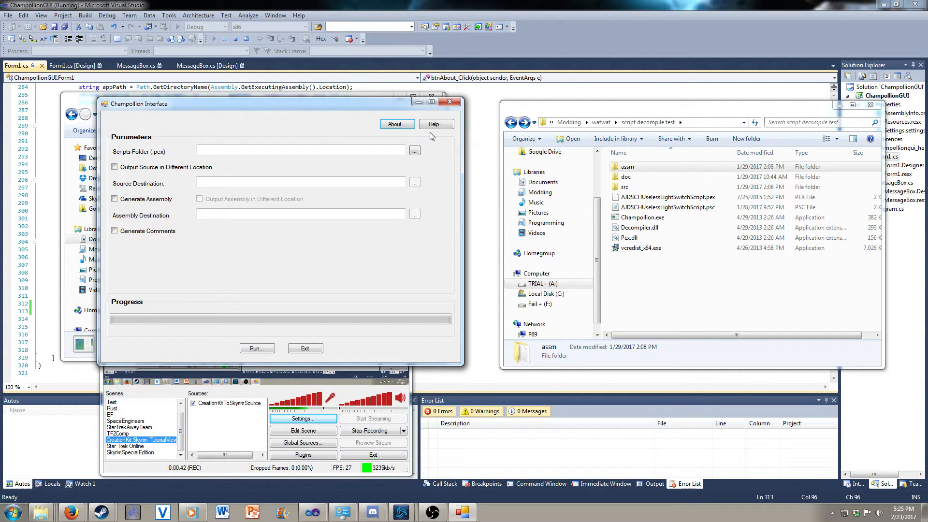
click(436, 124)
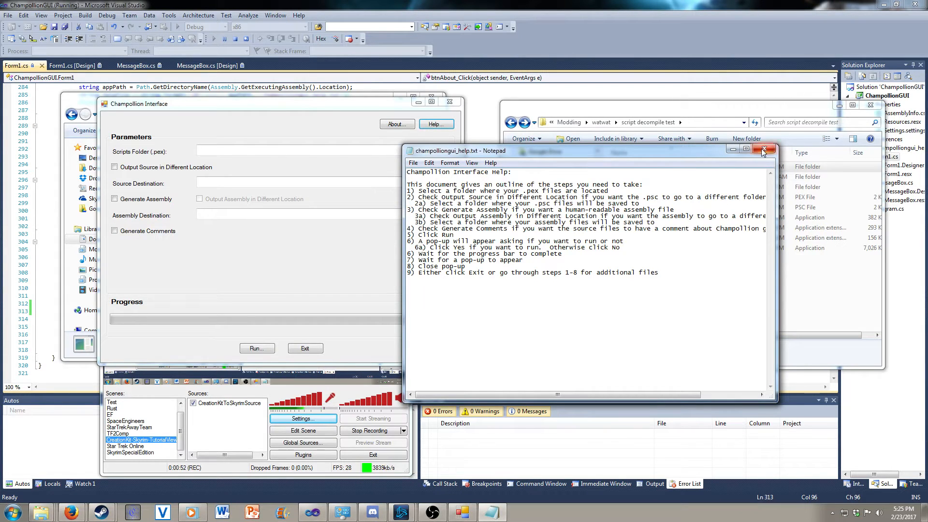
click(765, 150)
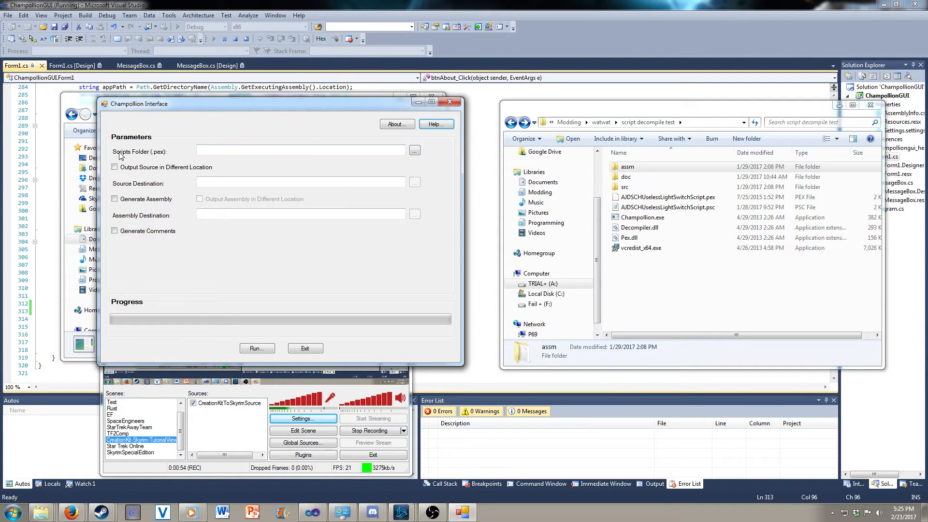
Browse to A:\Modding\watwat\script decompile test and set it as the .pex Scripts Folder
click(301, 150)
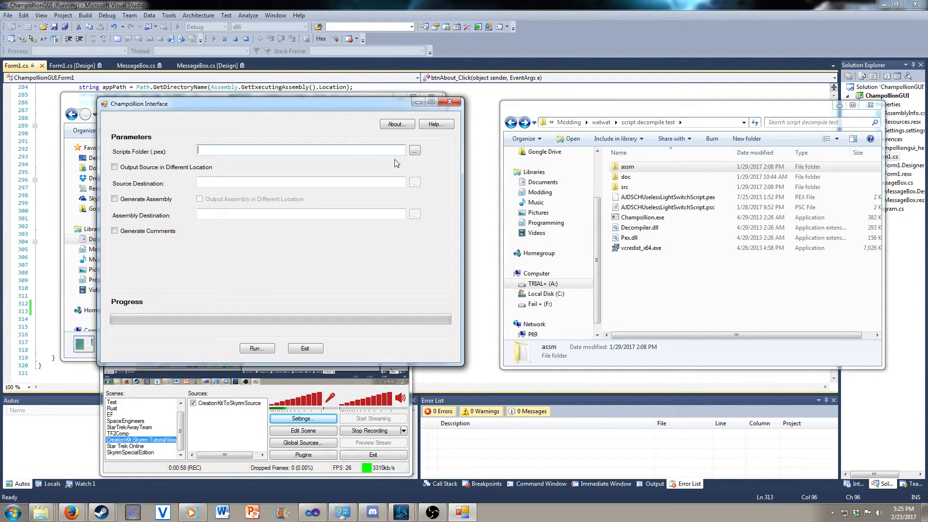
click(415, 150)
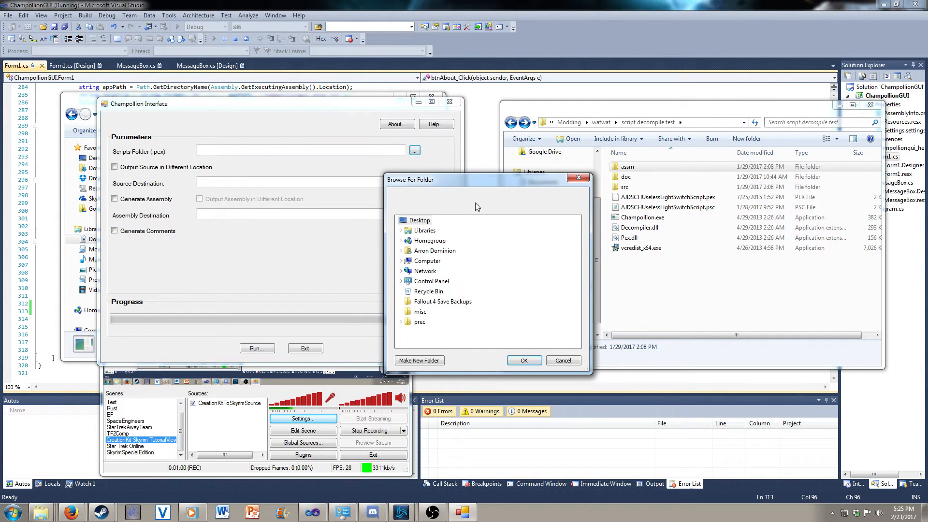
click(401, 261)
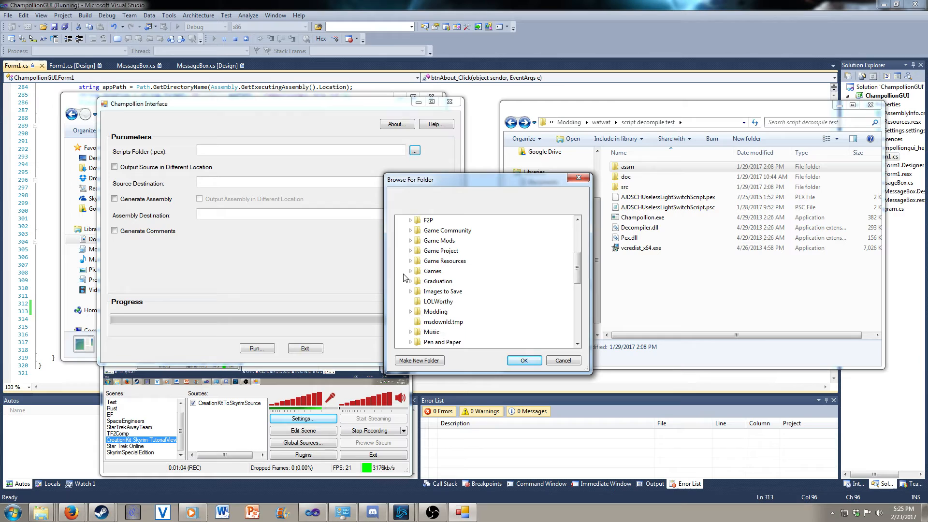
mouse_move(413, 305)
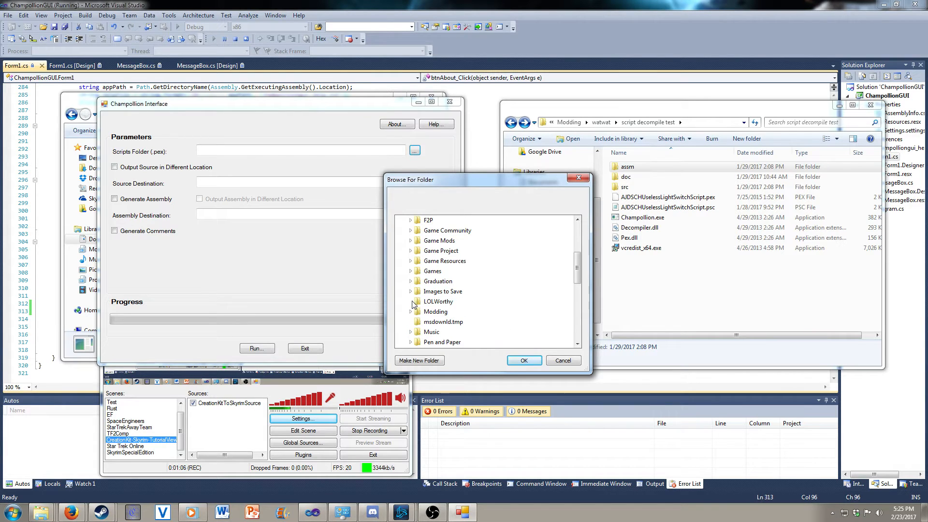
click(411, 312)
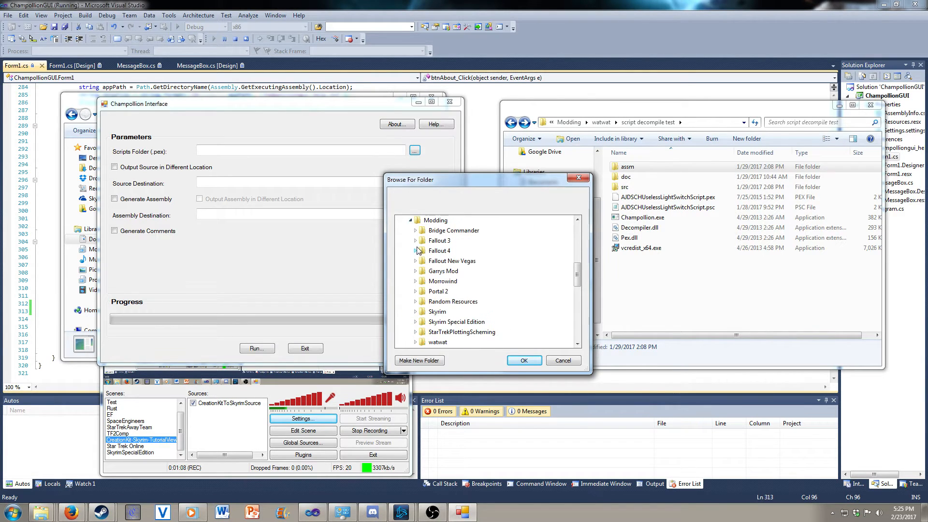
click(415, 312)
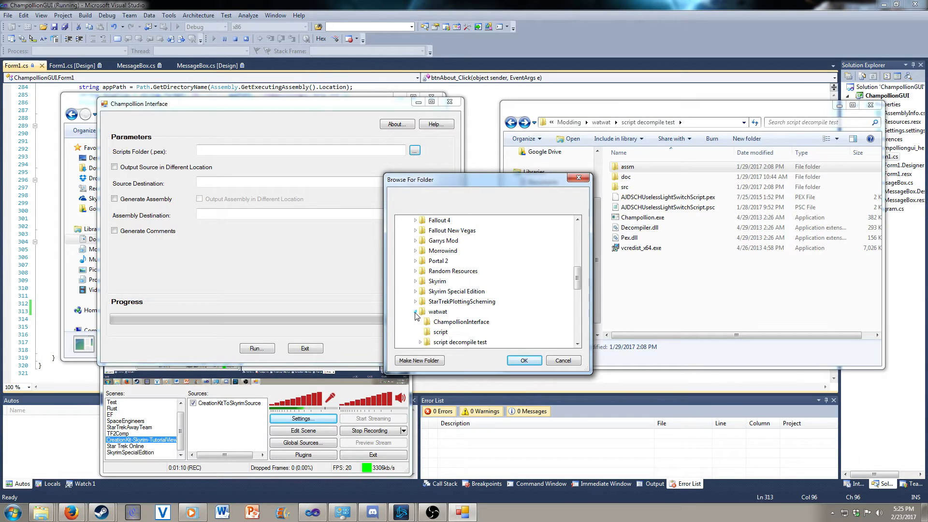
scroll(down, 3)
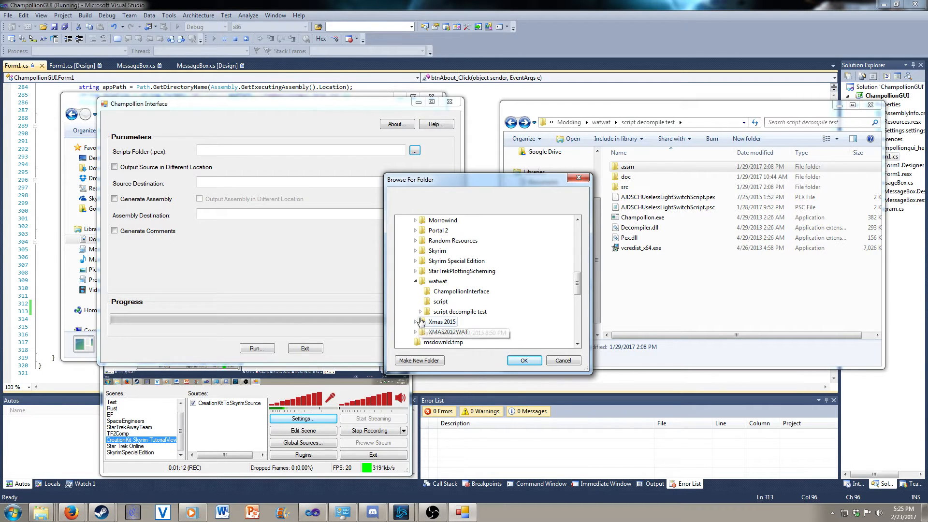
click(420, 311)
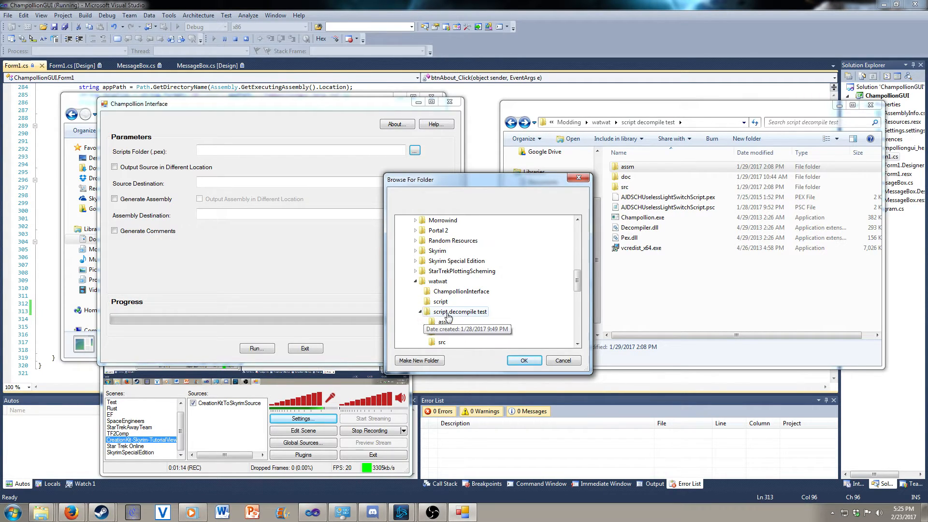
click(460, 311)
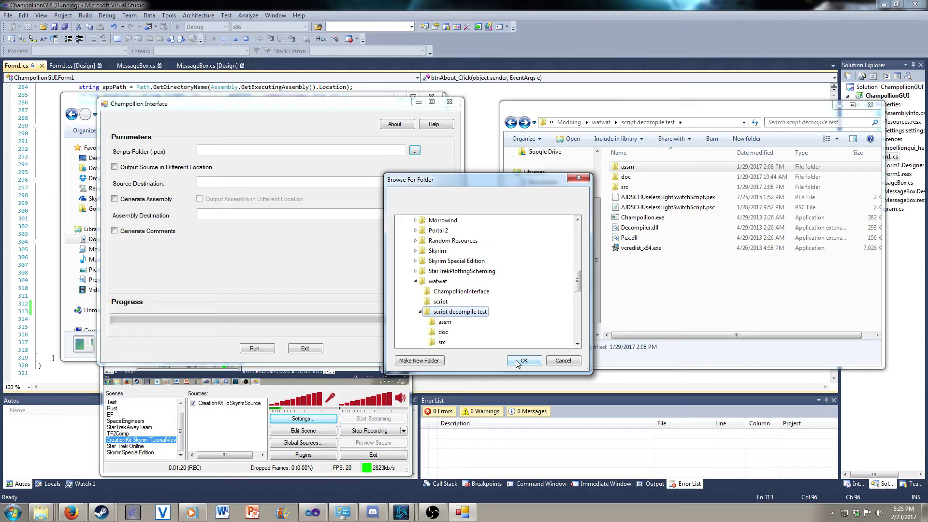
click(522, 361)
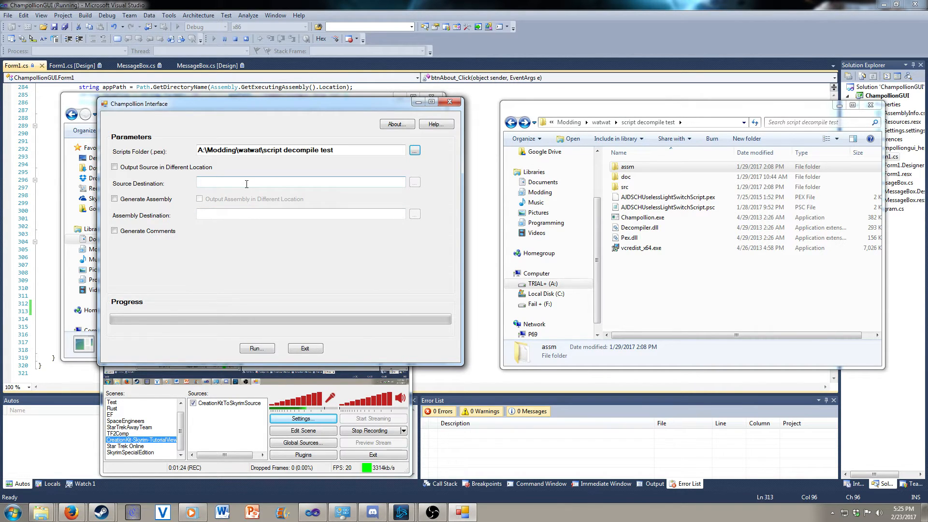
Enable separate source output with destination A:\Modding\watwat\script decompile test\src
click(114, 167)
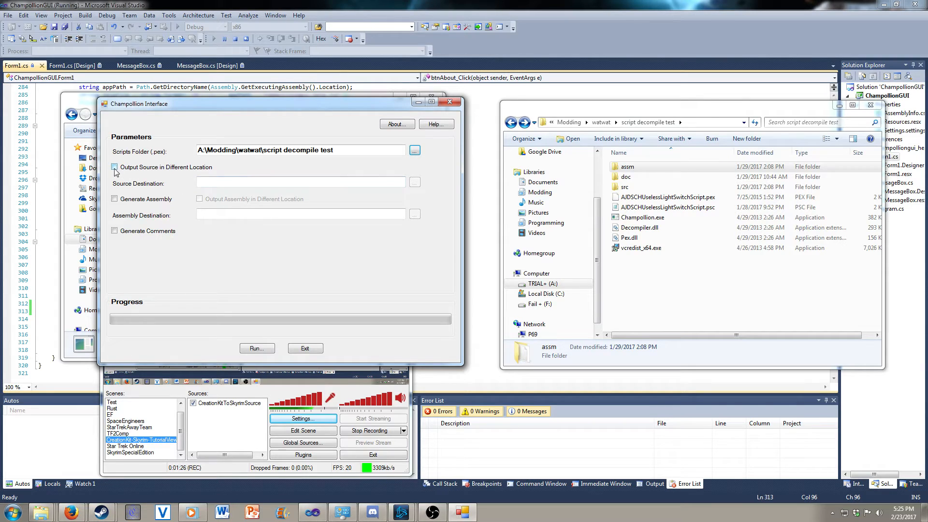
click(114, 167)
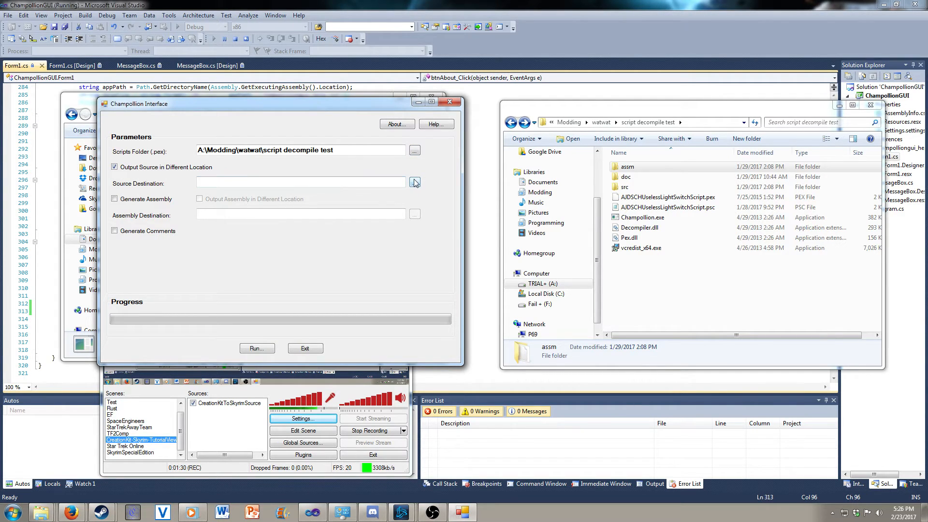
click(415, 183)
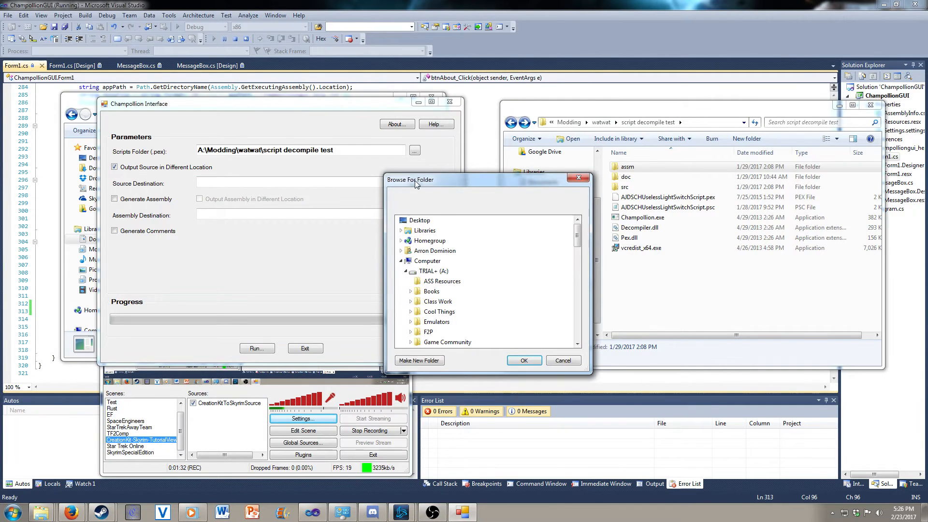
scroll(down, 3)
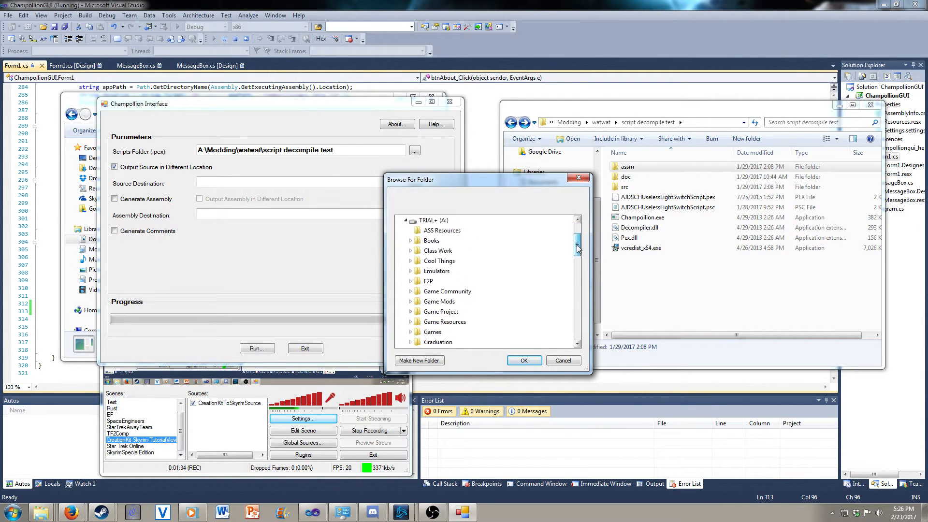
scroll(down, 3)
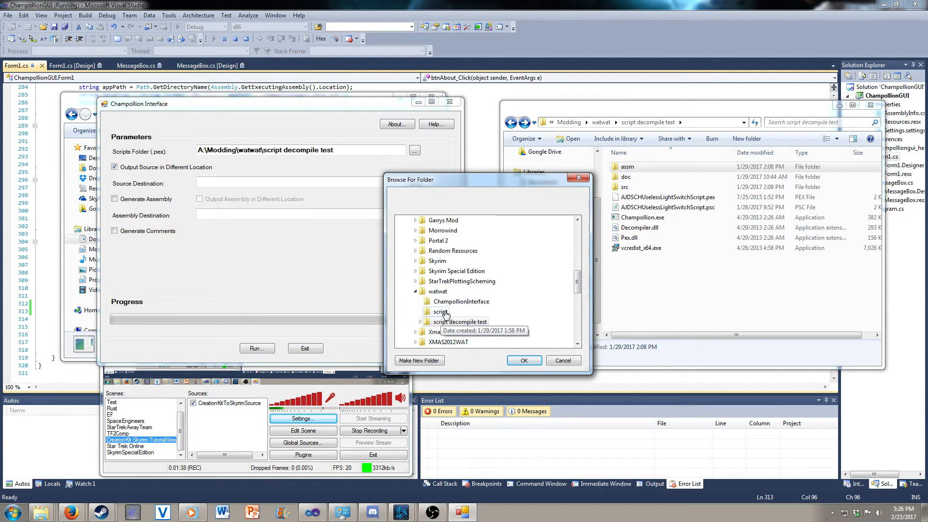
mouse_move(441, 312)
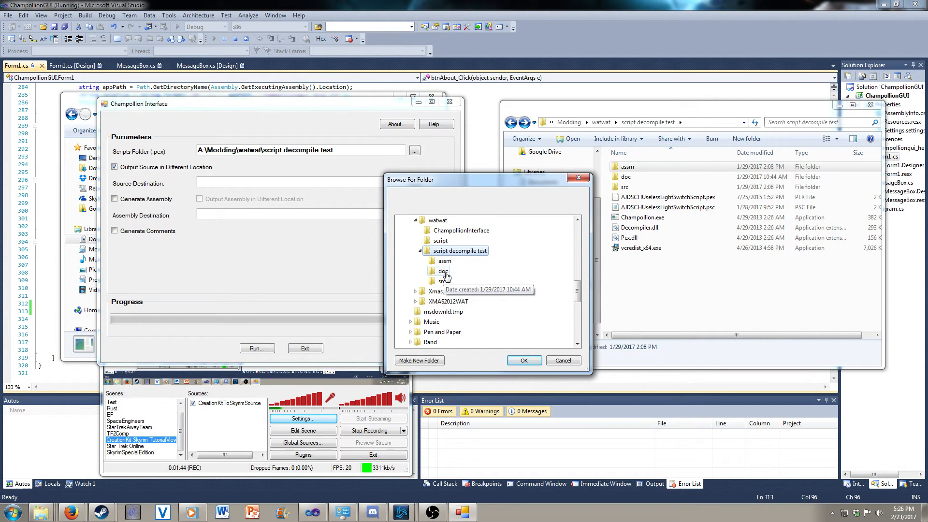
click(444, 282)
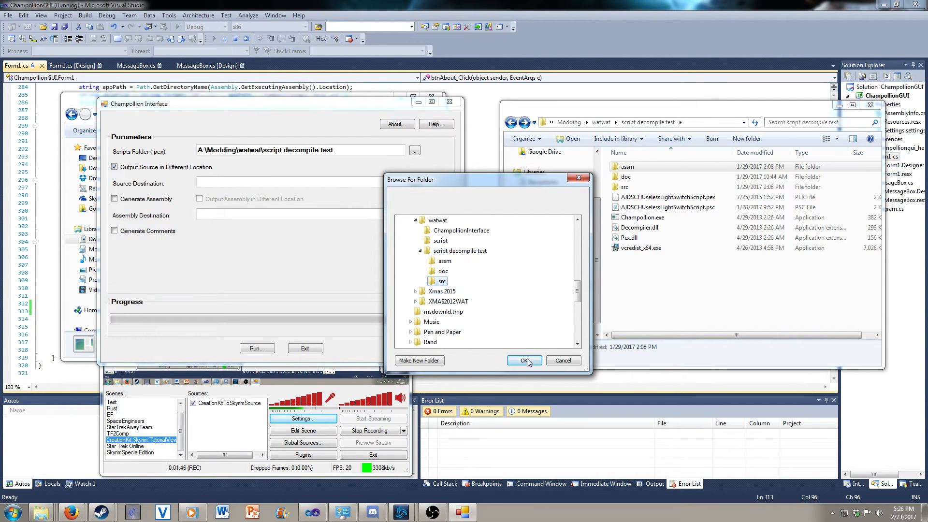
click(523, 361)
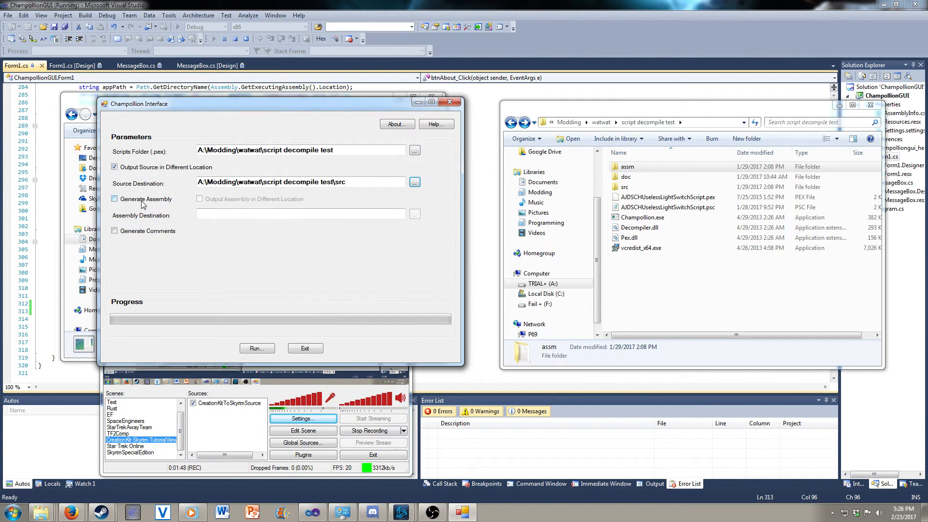
Check Generate Assembly and separate location, with assembly destination script decompile test\assm
click(114, 199)
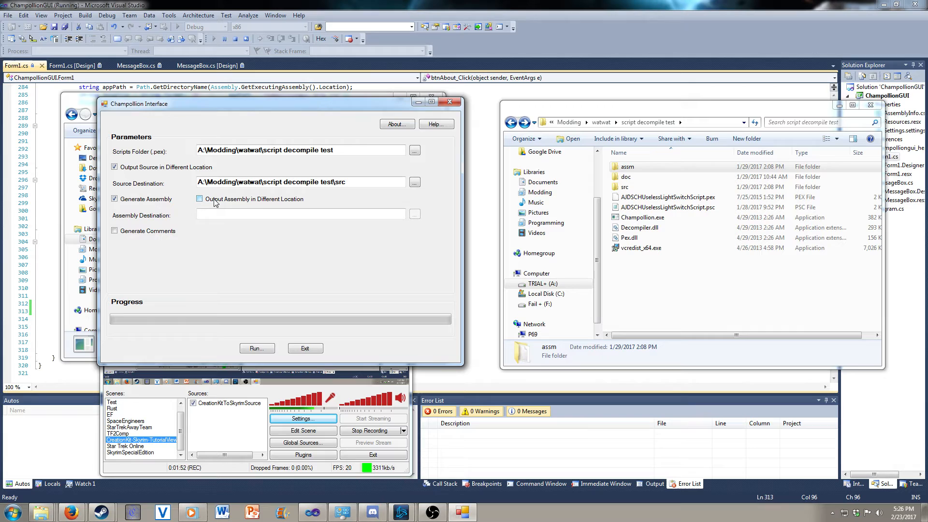
click(200, 199)
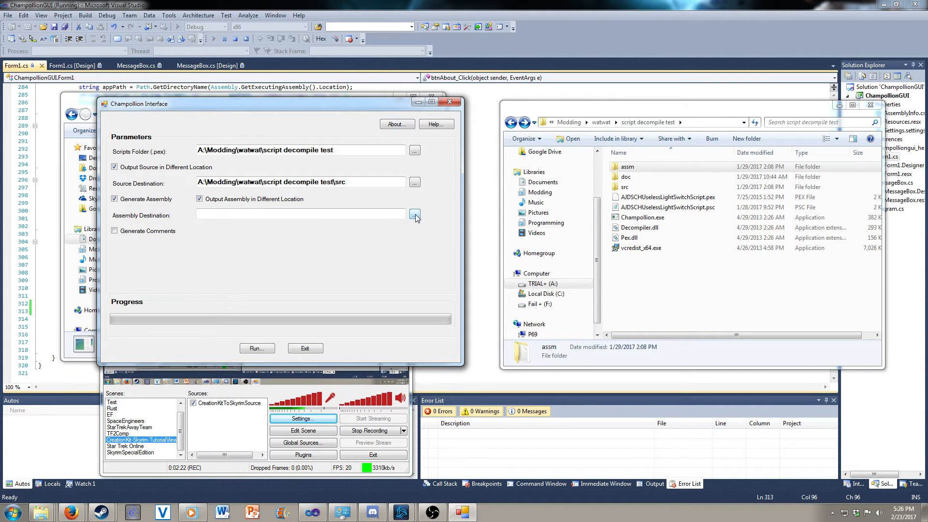
click(415, 215)
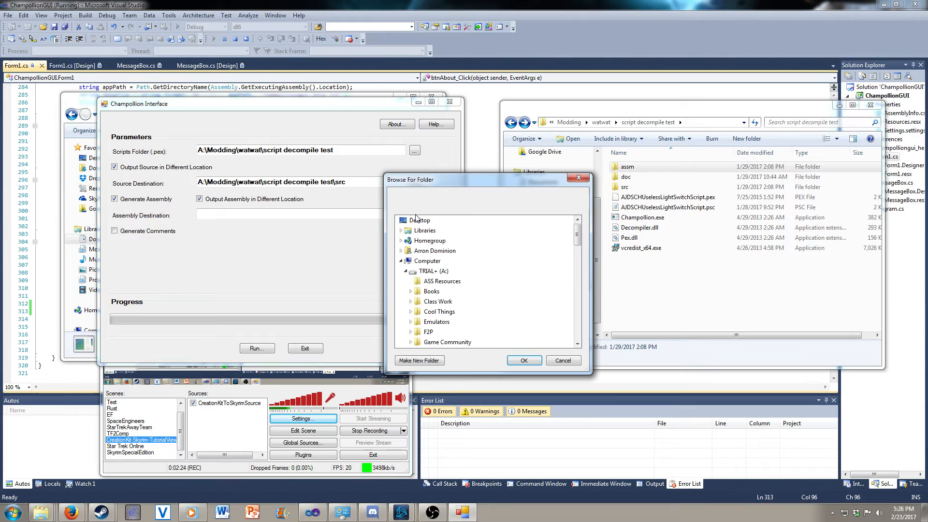
scroll(down, 3)
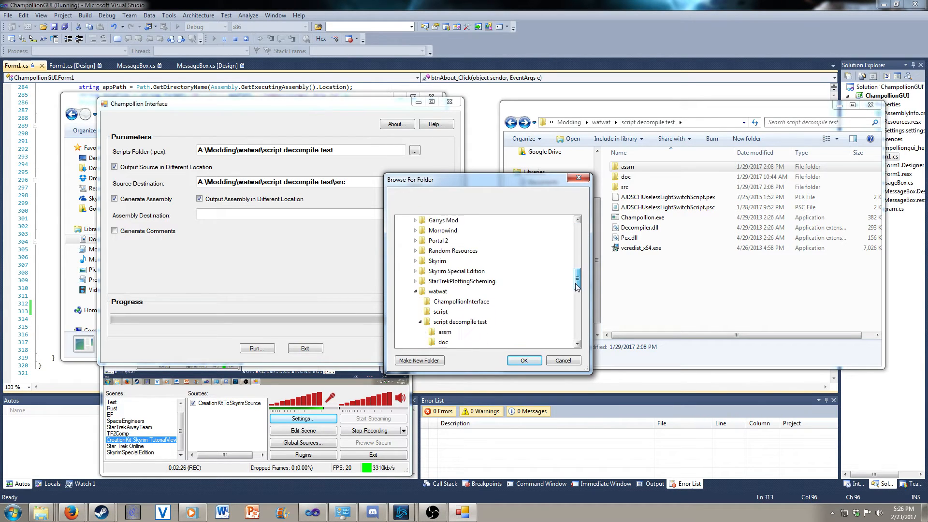
scroll(down, 3)
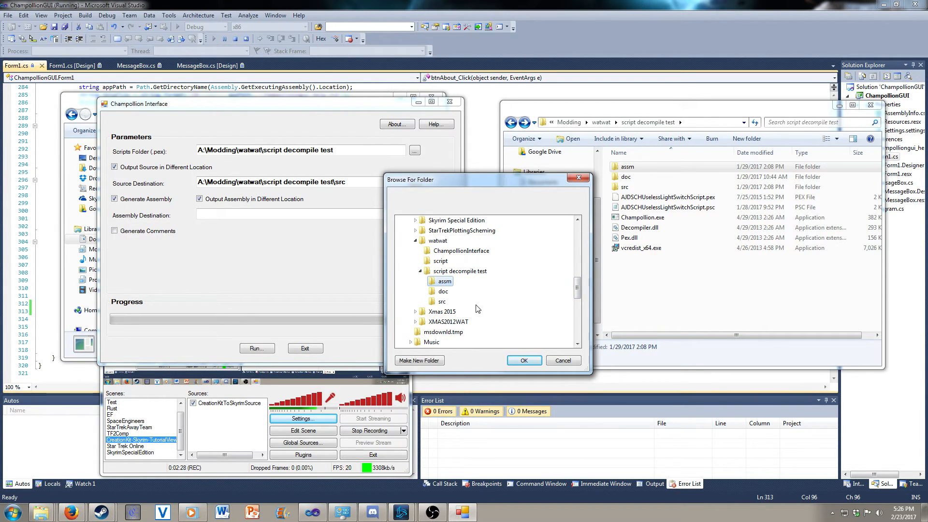
click(523, 360)
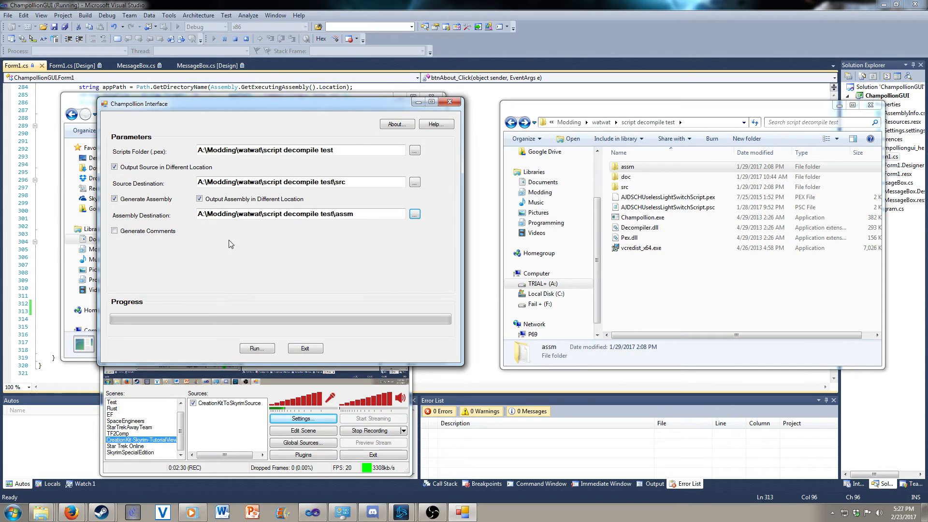
Check Generate Comments, run and confirm the decompile, then dismiss the Run Complete message
click(114, 231)
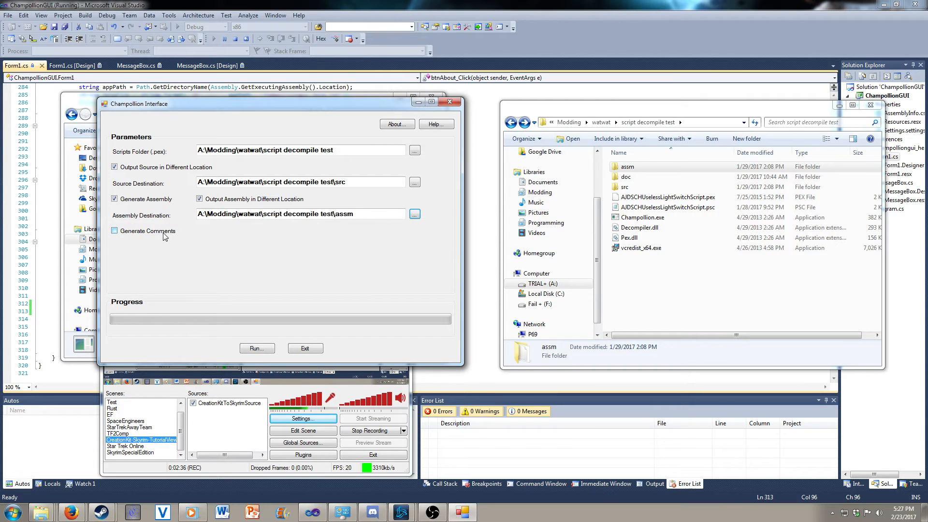
click(113, 231)
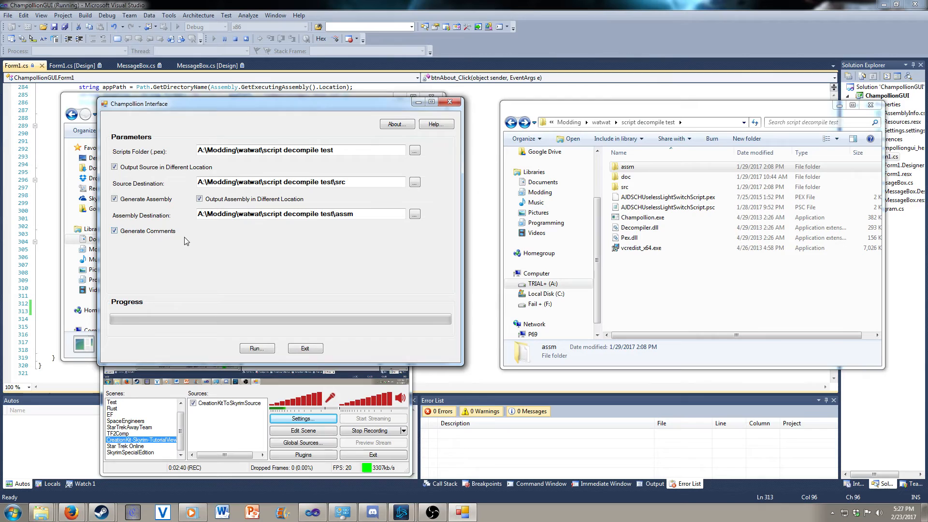
mouse_move(367, 271)
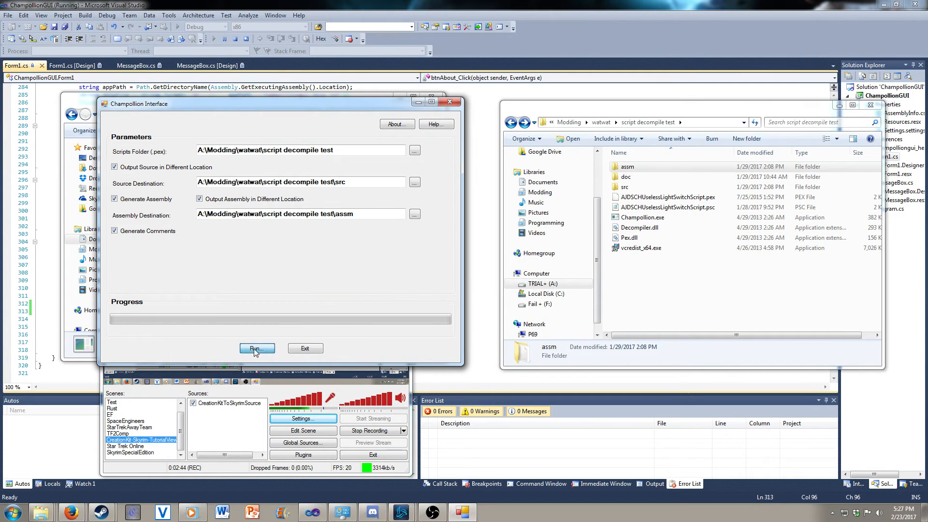
click(257, 348)
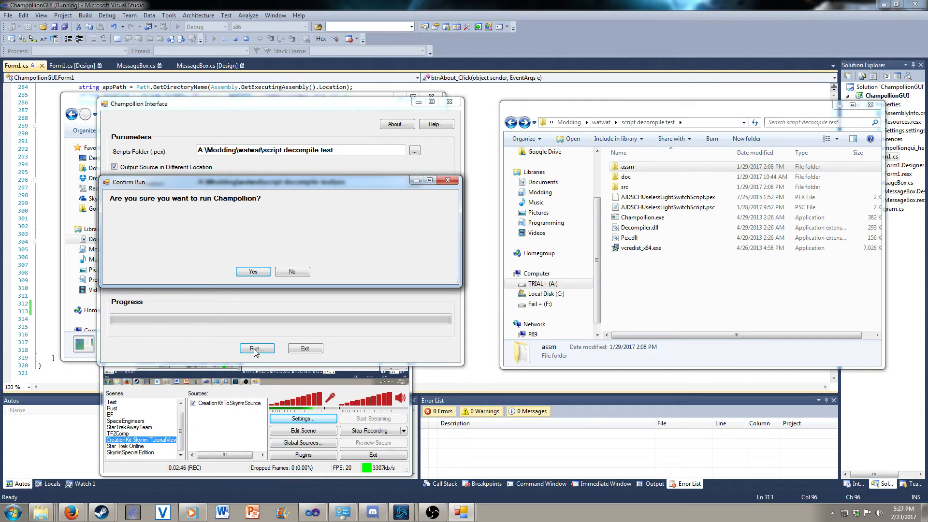
mouse_move(253, 271)
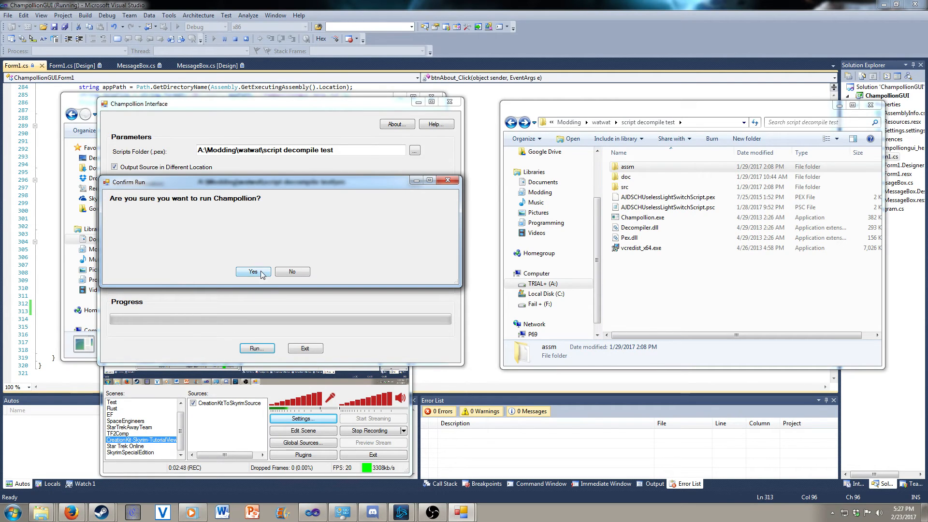
click(253, 272)
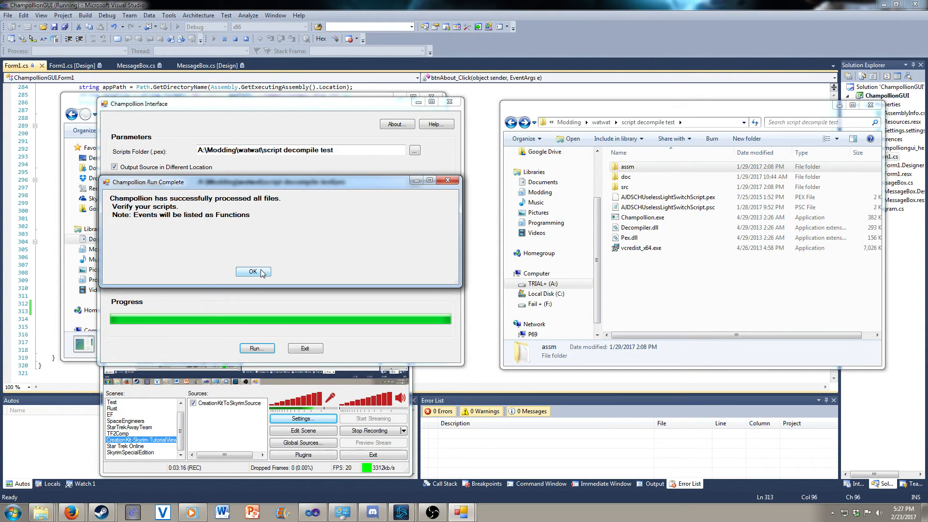
click(253, 272)
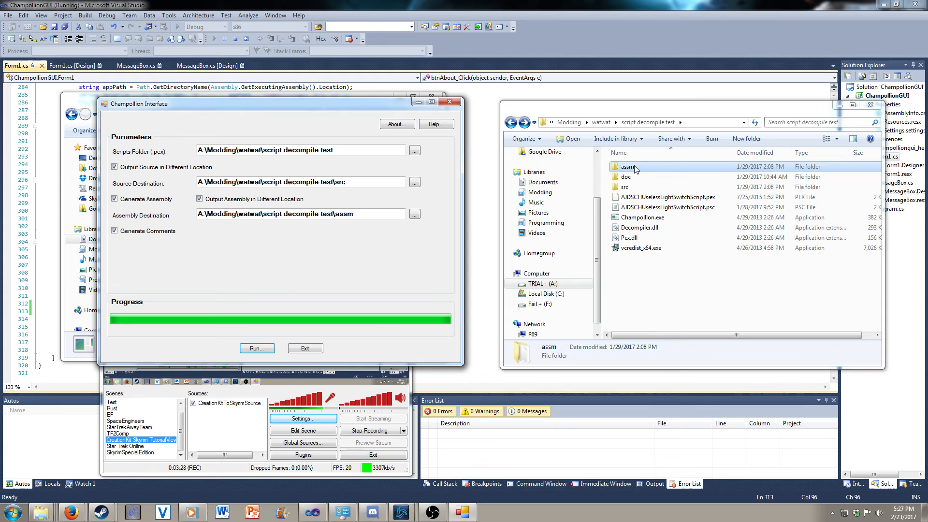
Check the .pas file in assm, then open the src .psc script in Notepad++
double_click(629, 167)
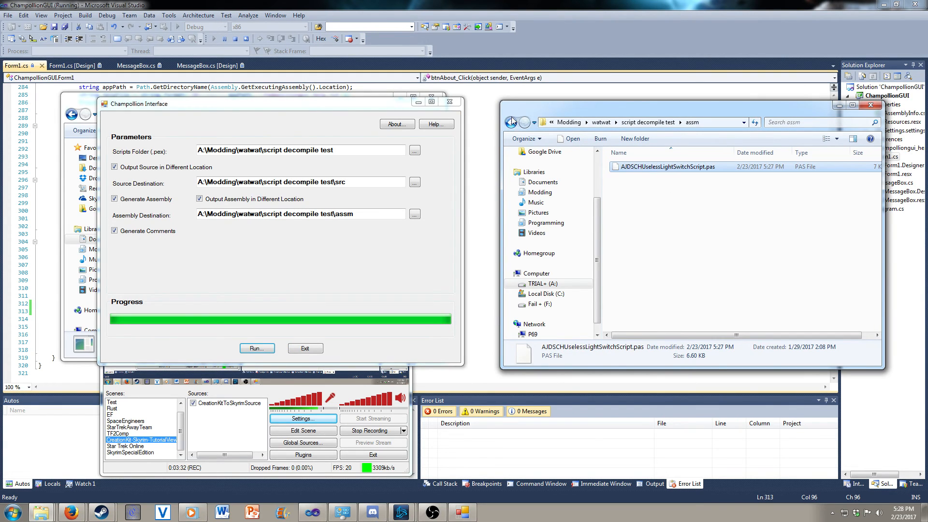
click(511, 123)
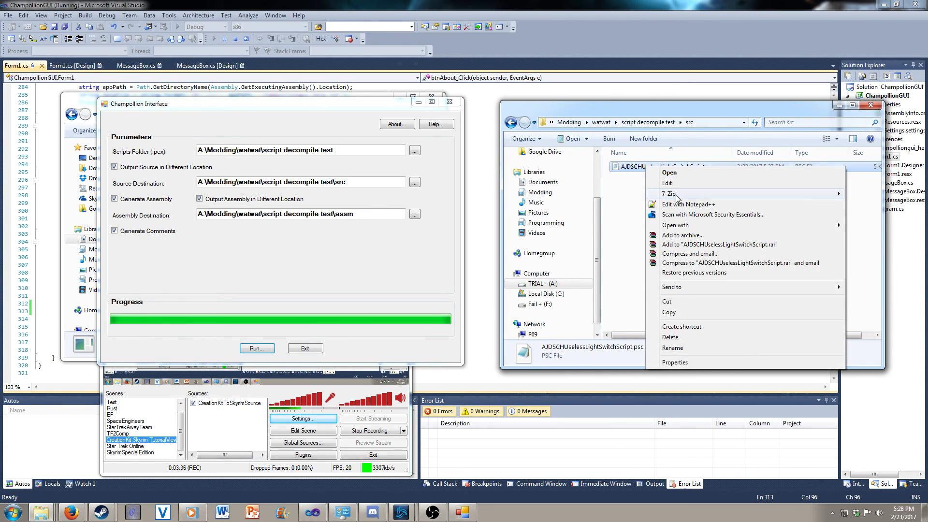
click(689, 204)
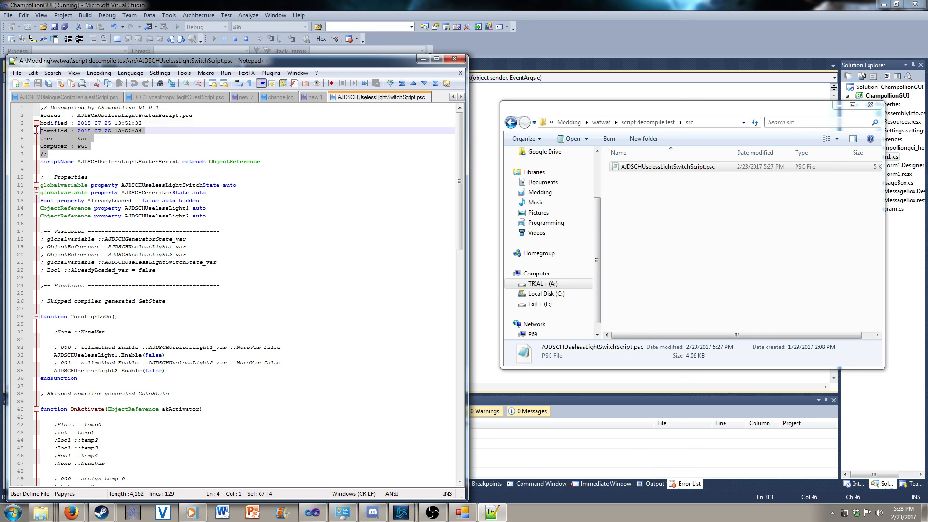
Show the tab context menu for AJDSCHUselessLightSwitchScript.psc in Notepad++
right_click(378, 97)
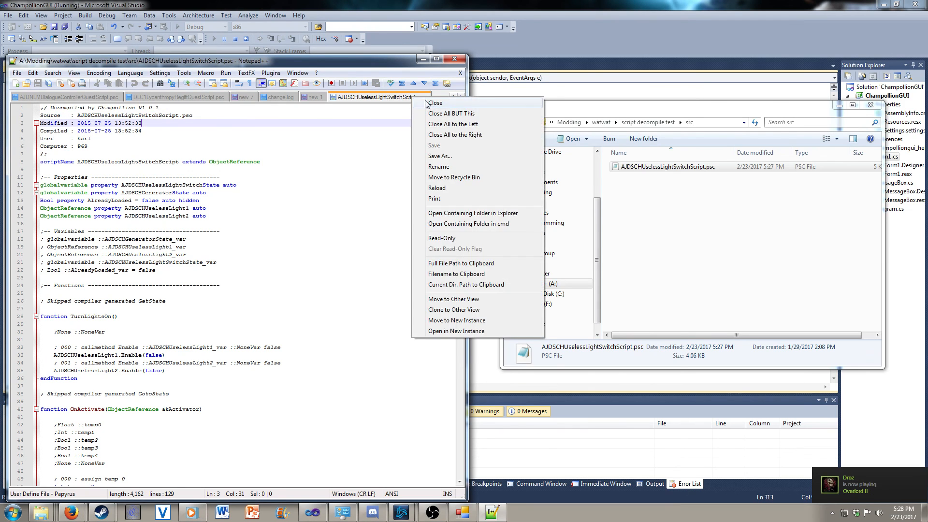